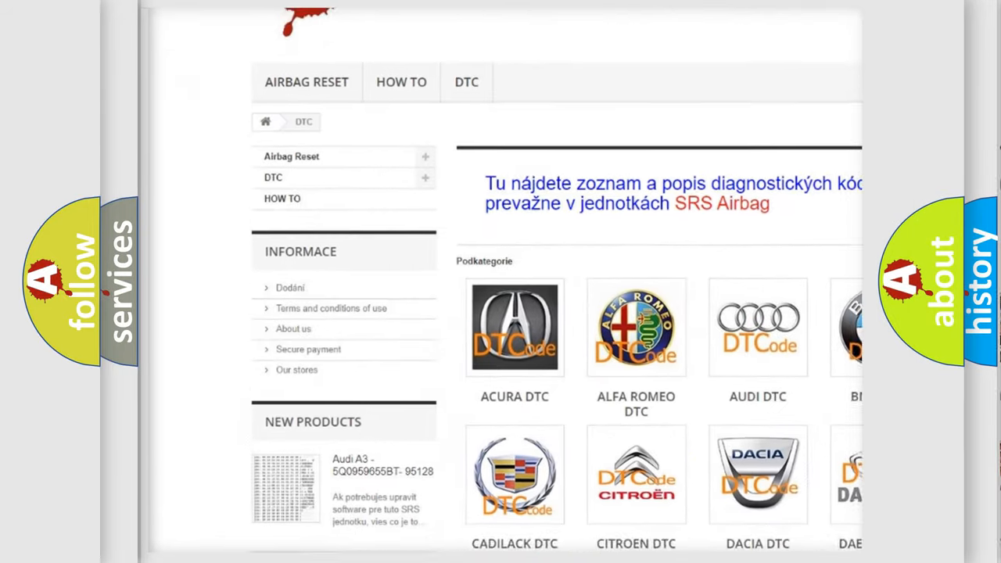
# Scroll the airbagreset.sk DTC page past the brand logos to the B-series fault code list
pyautogui.scroll(-3)
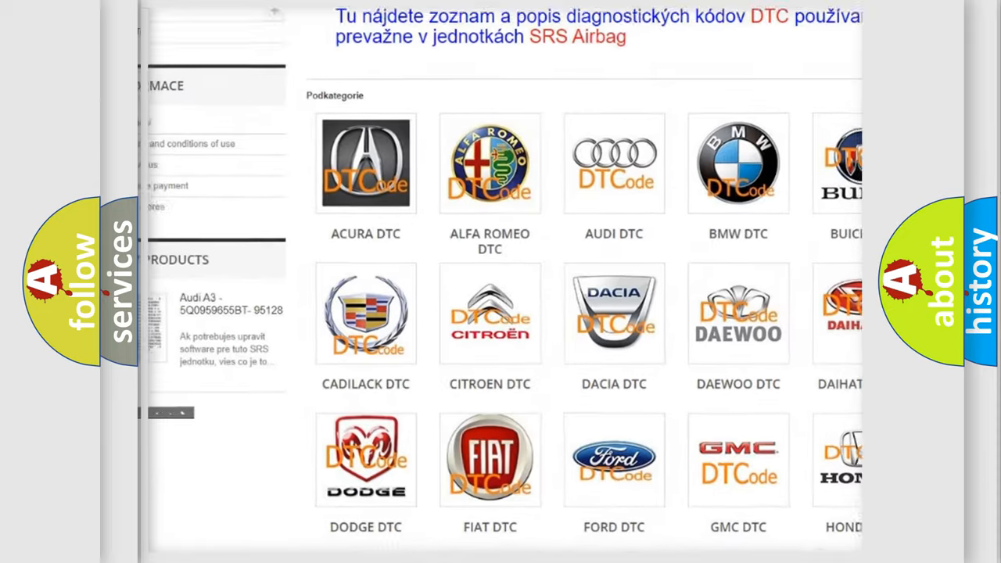
pyautogui.scroll(-3)
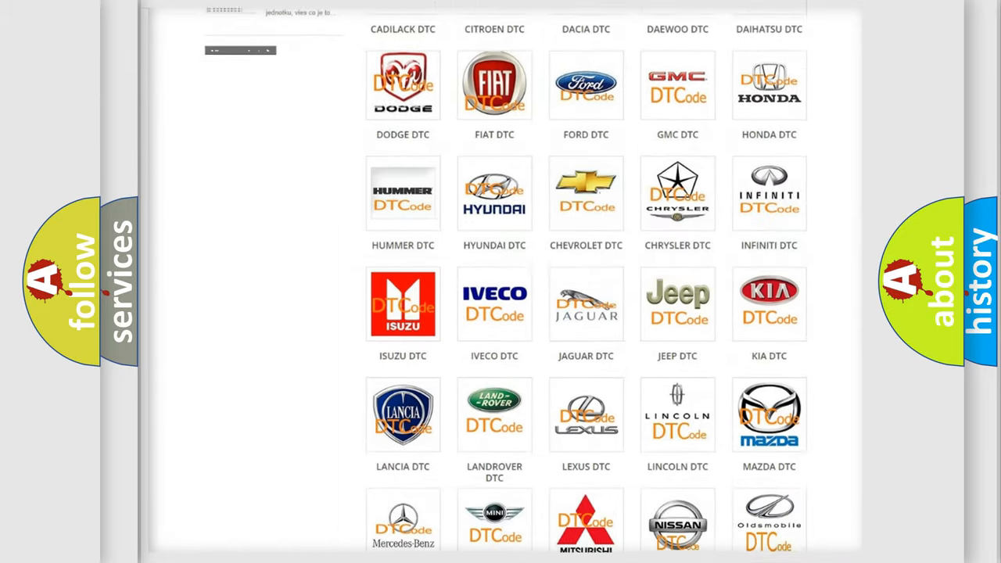
pyautogui.scroll(-3)
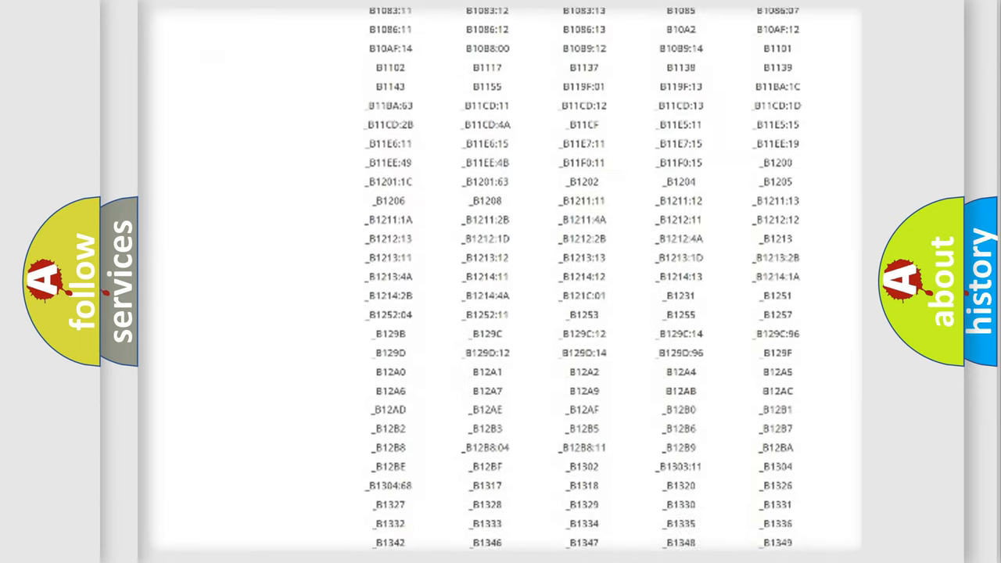
pyautogui.scroll(-3)
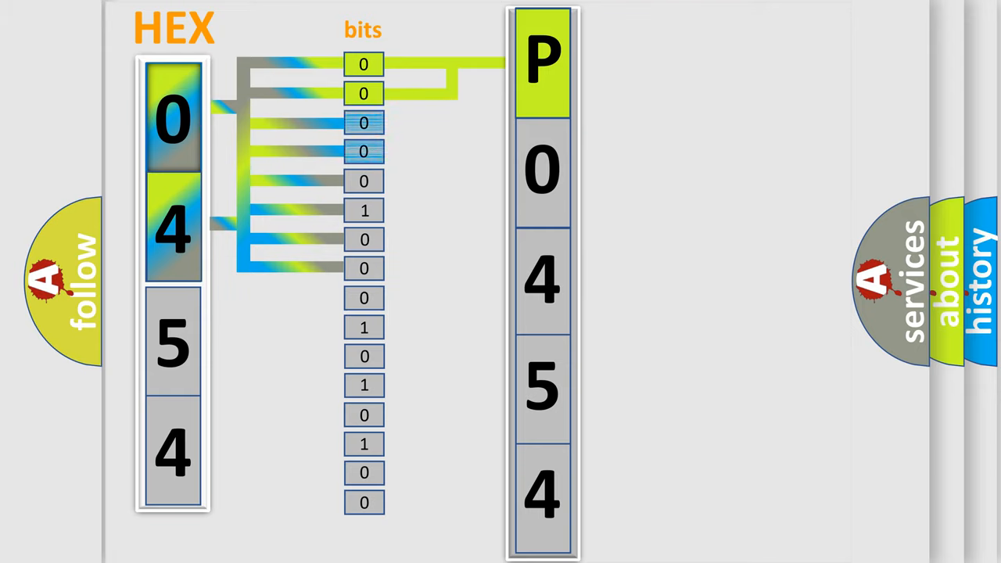
# Advance the slide so bits 00 map to digit 0 with the ISO/SAE legend
pyautogui.click(542, 170)
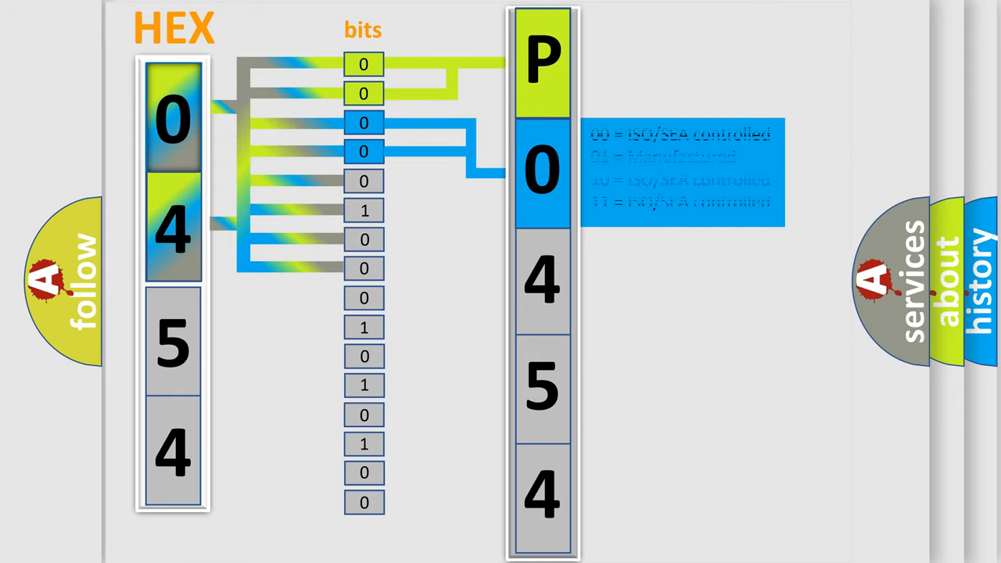